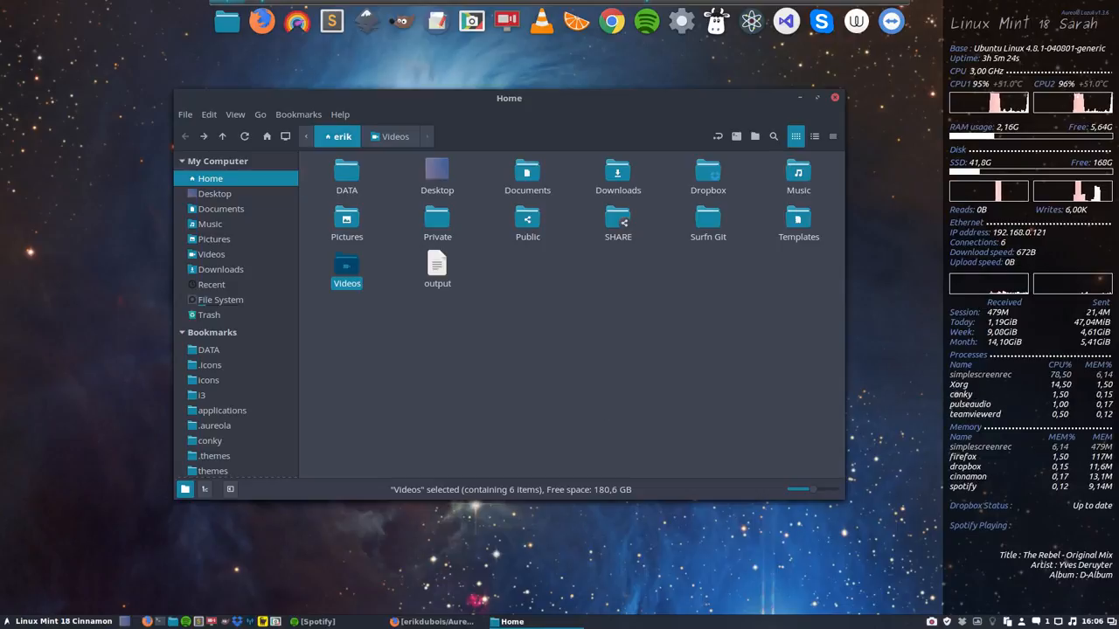
Step: Launch the Themes settings from the Cinnamon menu over the Nemo Home window
{"action": "left_click", "coordinate": [7, 622]}
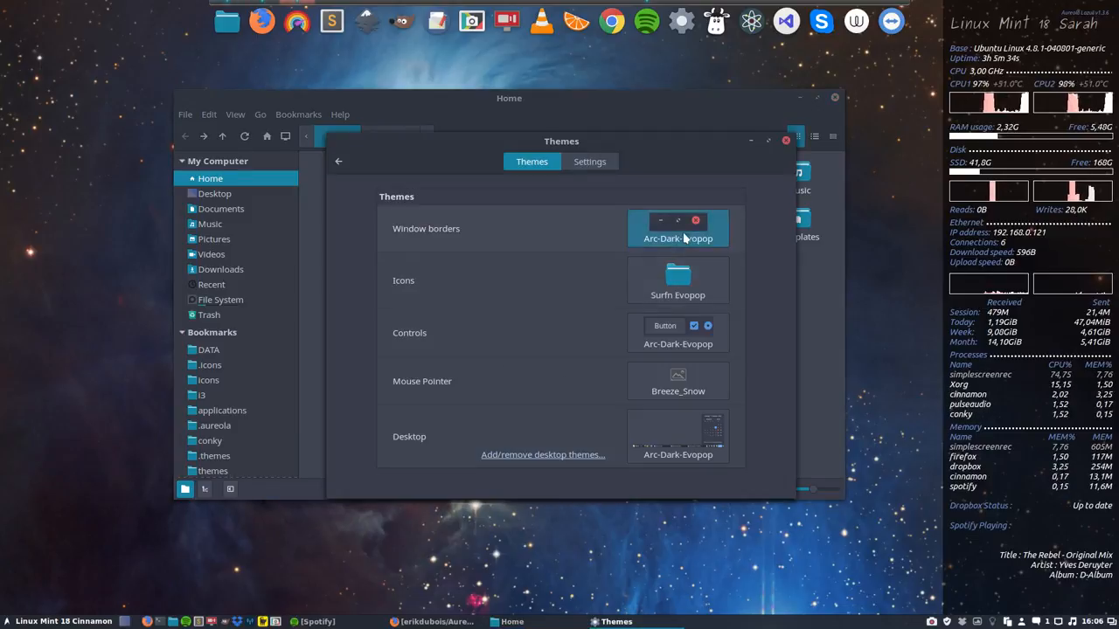
Step: Choose Arc-Dark-Numix as the window border theme from the chooser
{"action": "left_click", "coordinate": [678, 227]}
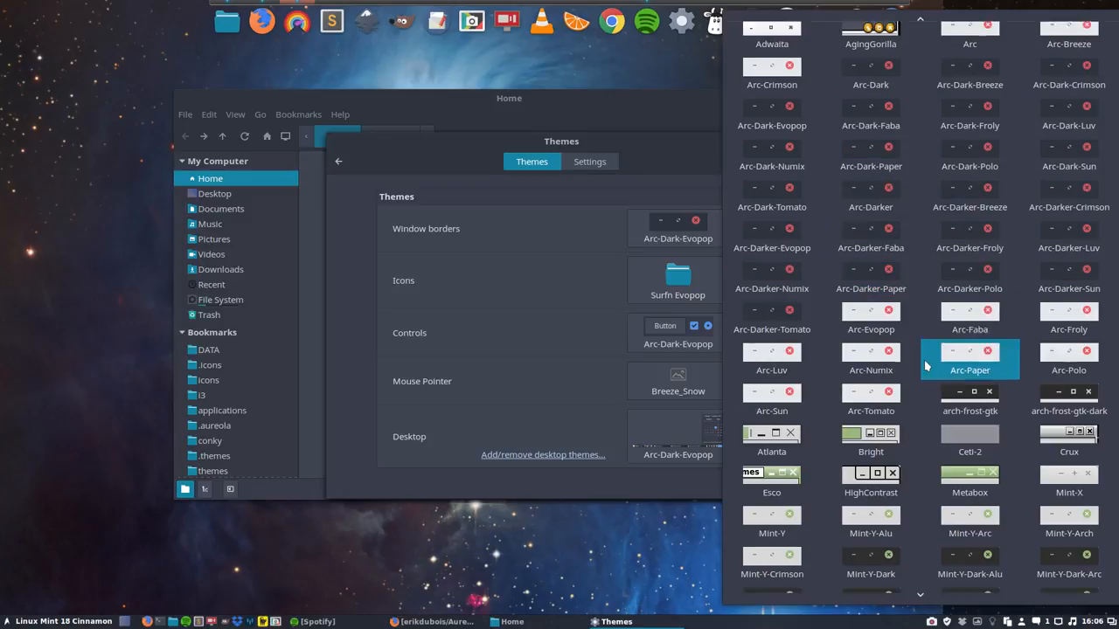
{"action": "scroll", "scroll_direction": "down", "scroll_amount": 3}
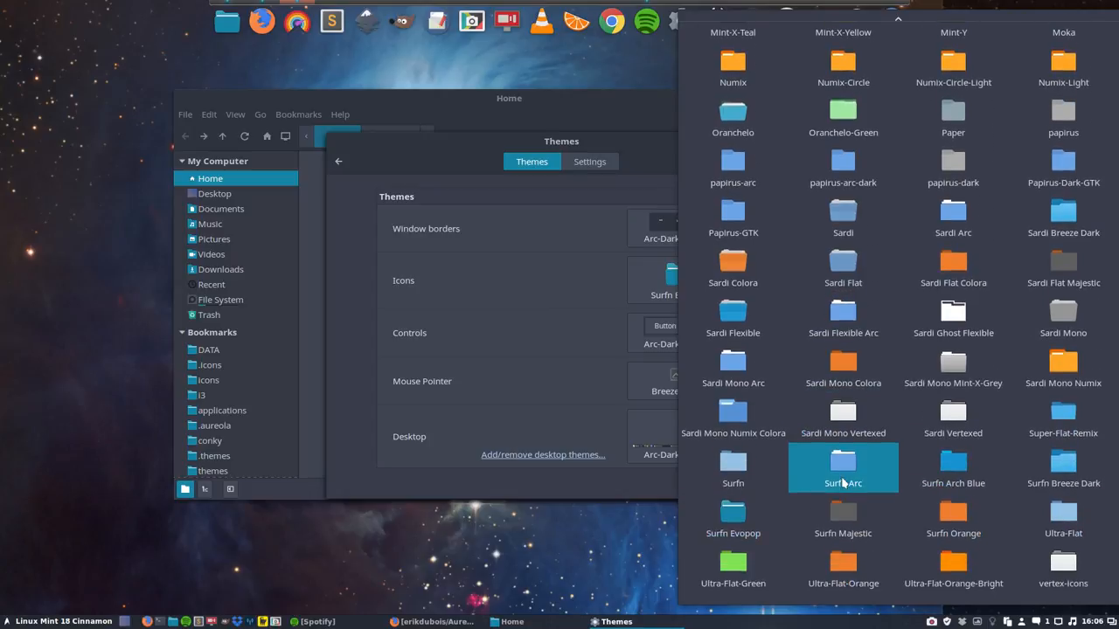
{"action": "mouse_move", "coordinate": [1063, 367]}
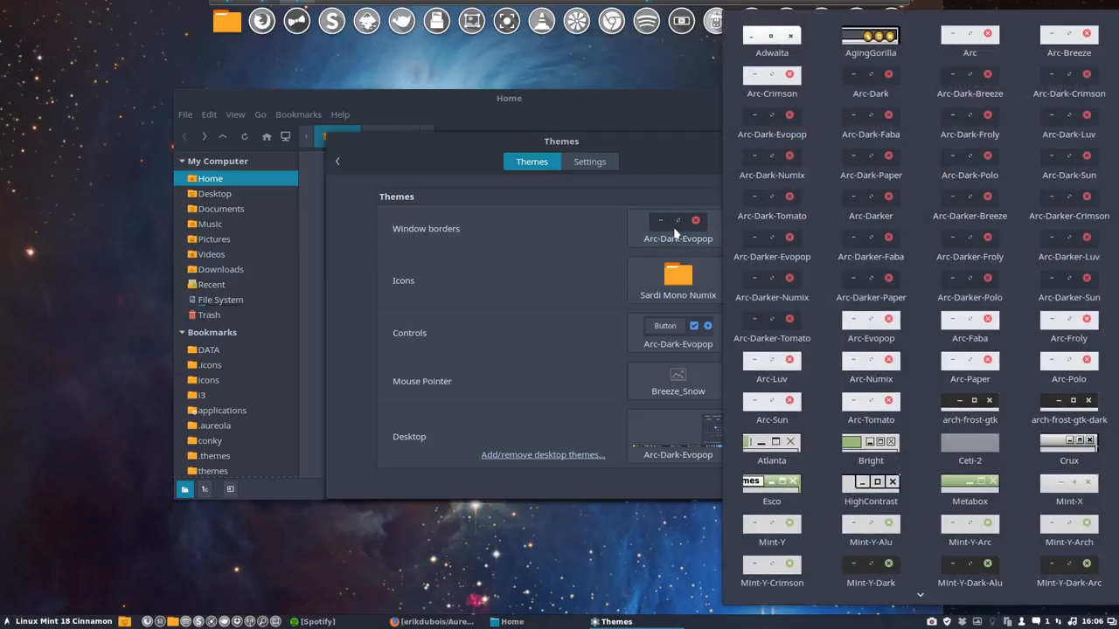
{"action": "left_click", "coordinate": [871, 236]}
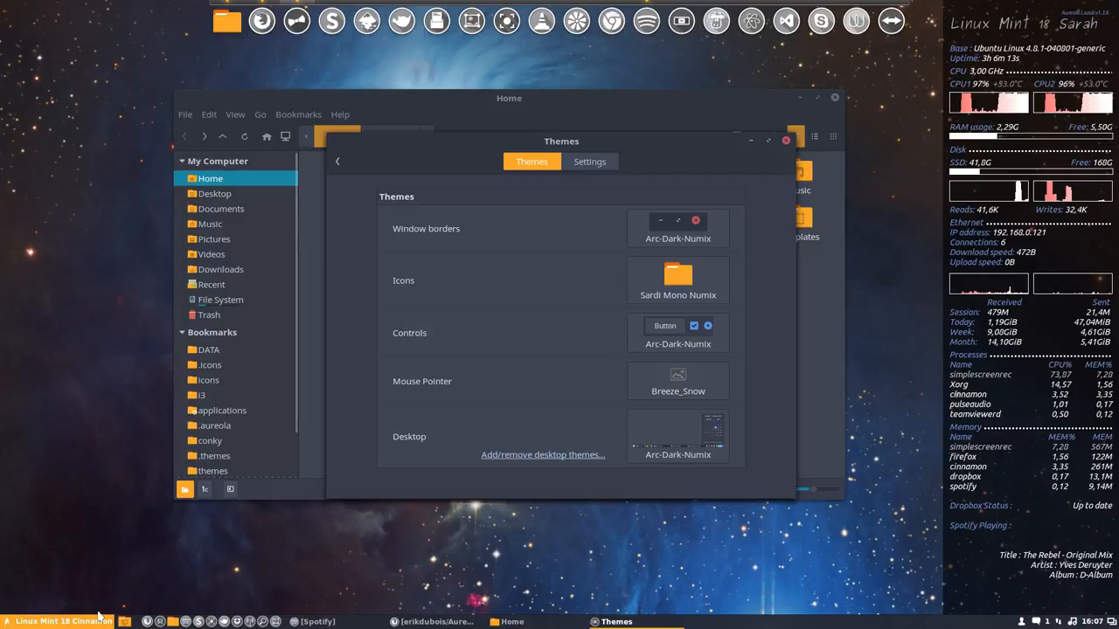
Step: Glance at the Settings tab, return to Themes, and close the Themes window
{"action": "left_click", "coordinate": [7, 622]}
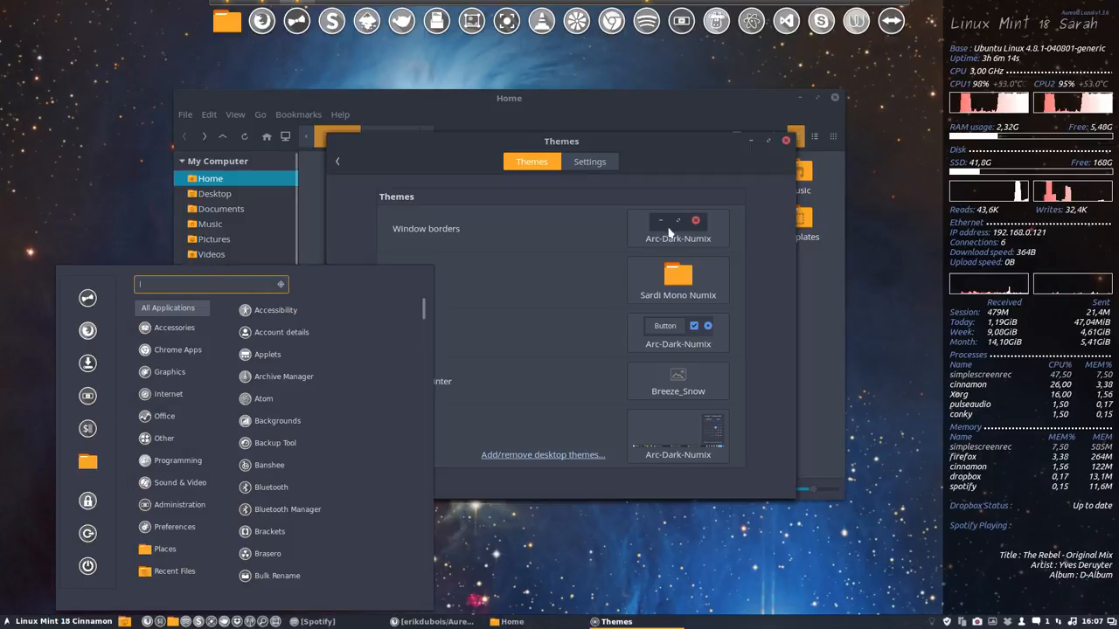
{"action": "left_click", "coordinate": [589, 161]}
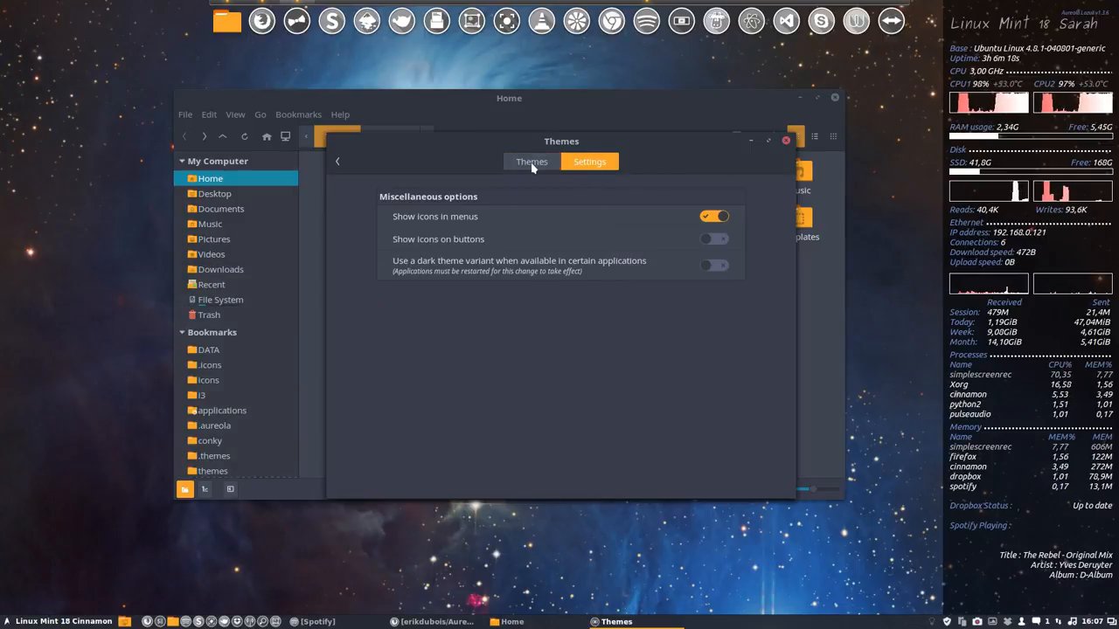
{"action": "left_click", "coordinate": [531, 161]}
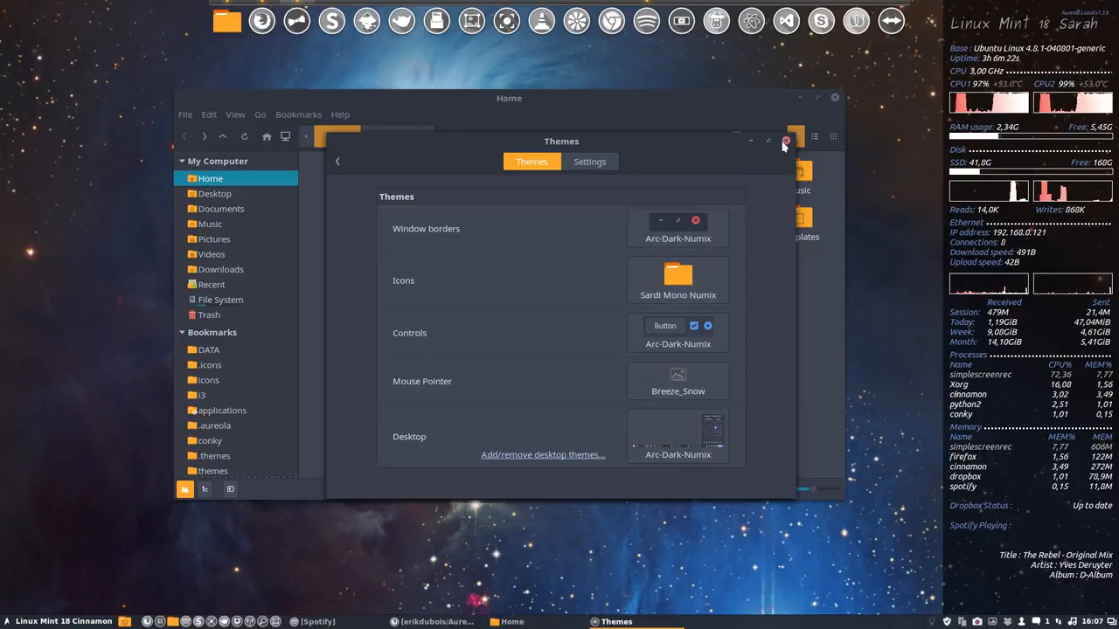
{"action": "left_click", "coordinate": [784, 142]}
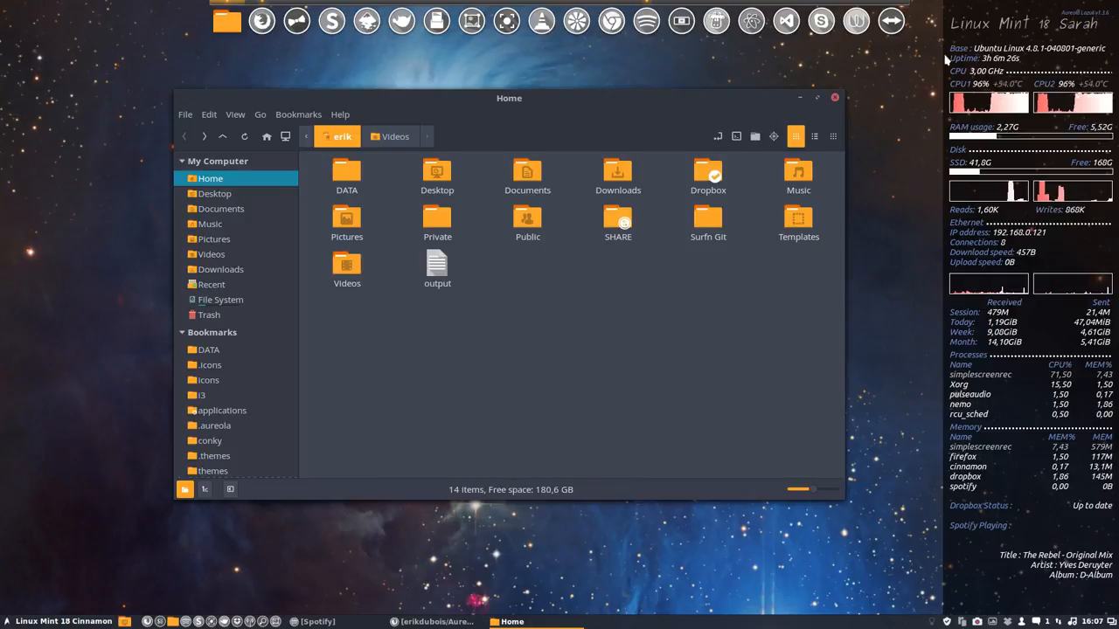
{"action": "mouse_move", "coordinate": [349, 372]}
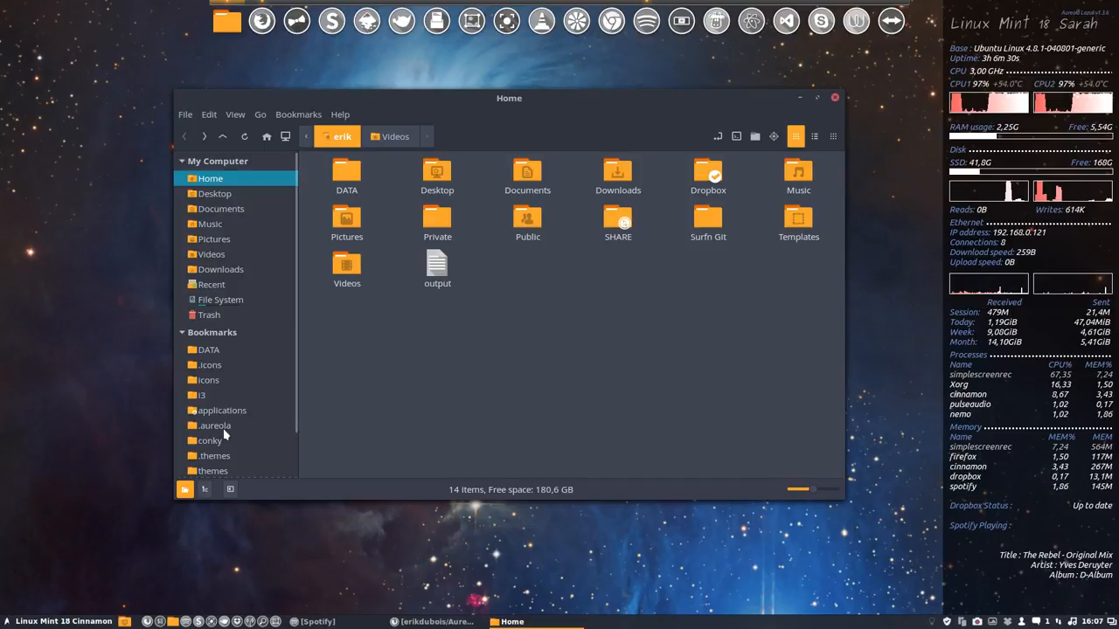
Step: Navigate via the .aureola and conky bookmarks and open conky.conf in Sublime Text
{"action": "left_click", "coordinate": [213, 426]}
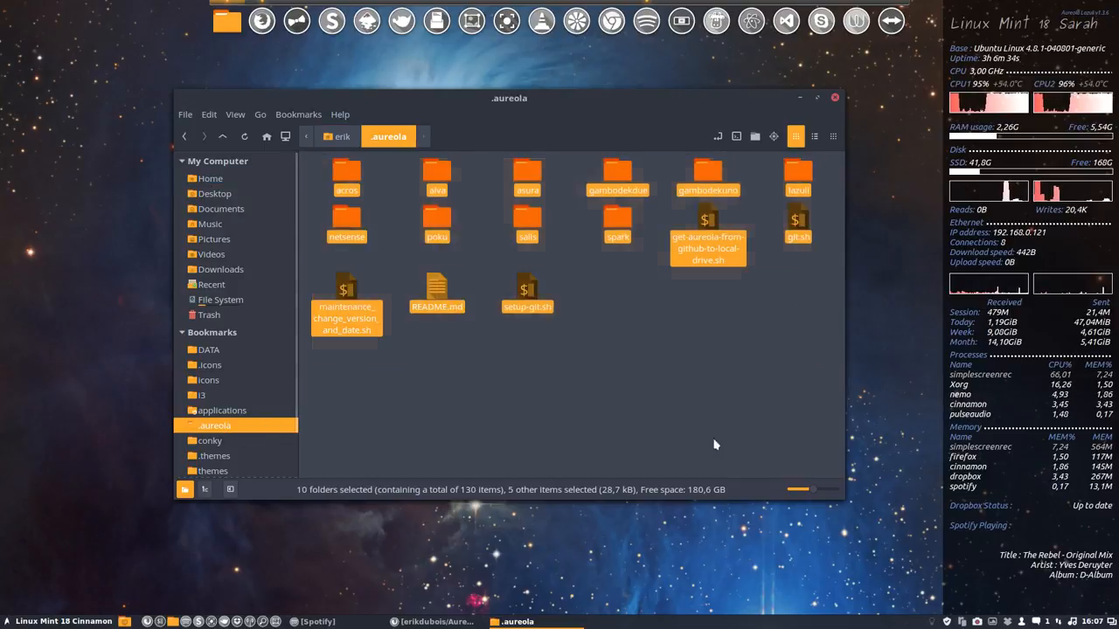
{"action": "left_click", "coordinate": [245, 433]}
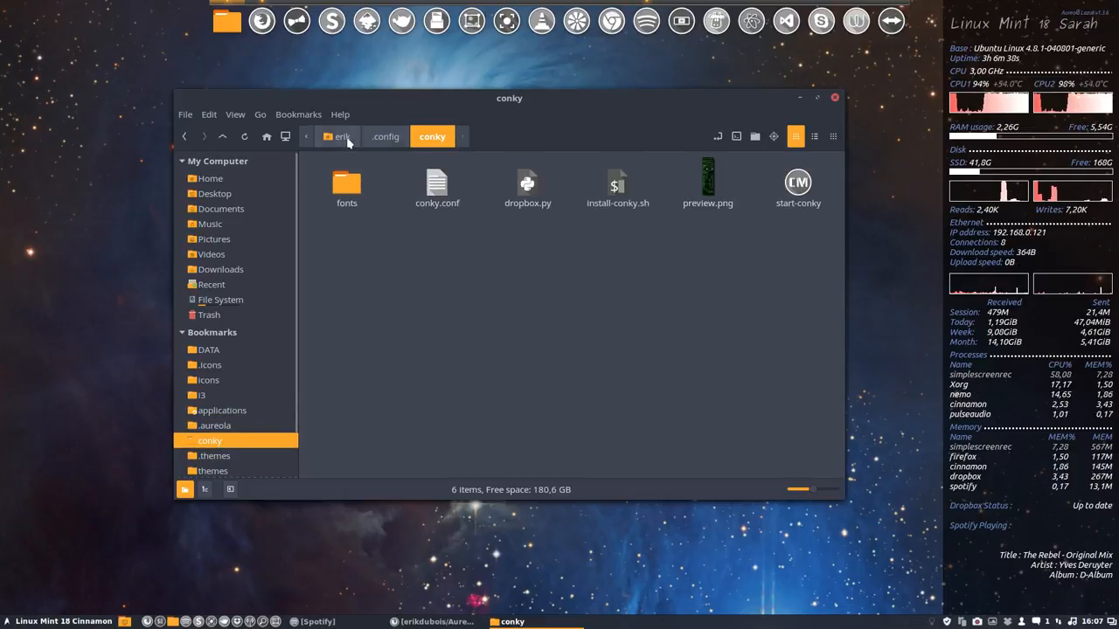
{"action": "mouse_move", "coordinate": [468, 288]}
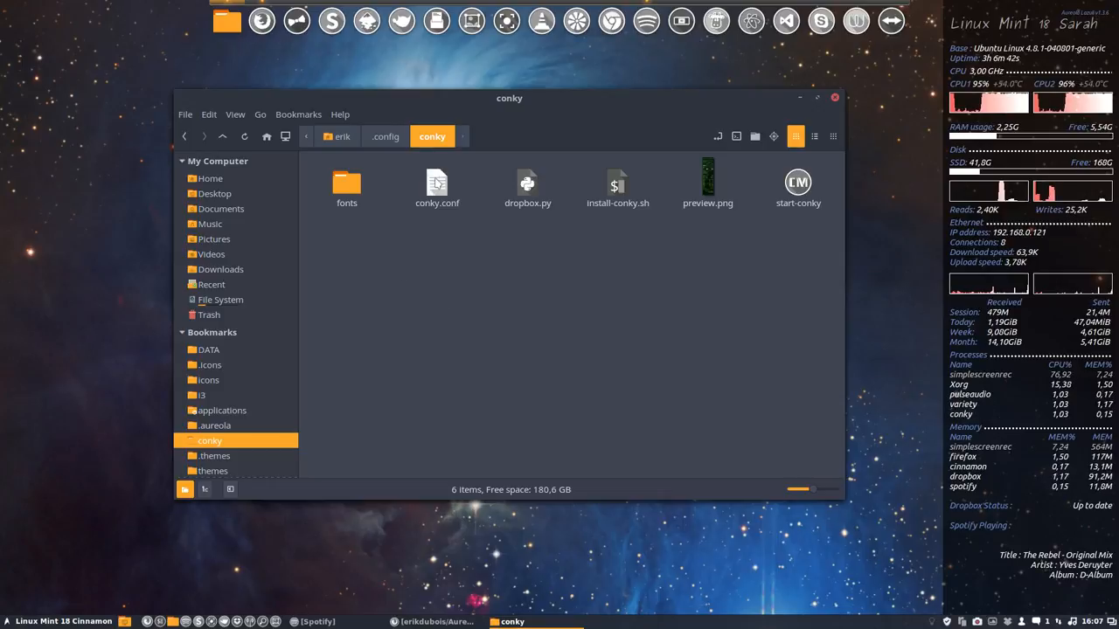
{"action": "left_click", "coordinate": [438, 183]}
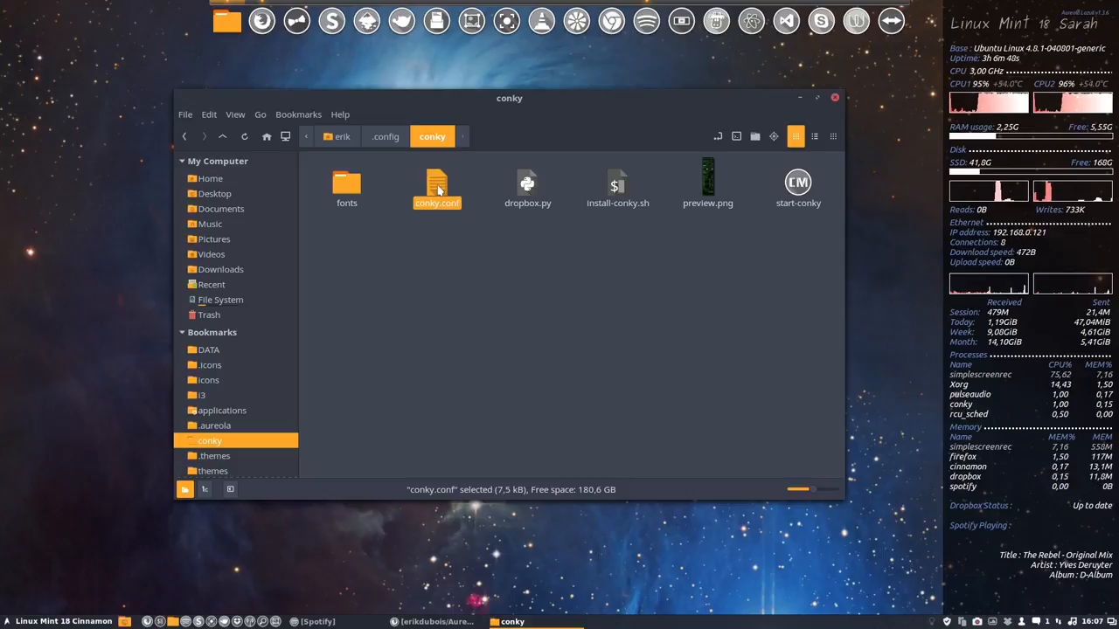
{"action": "double_click", "coordinate": [437, 184]}
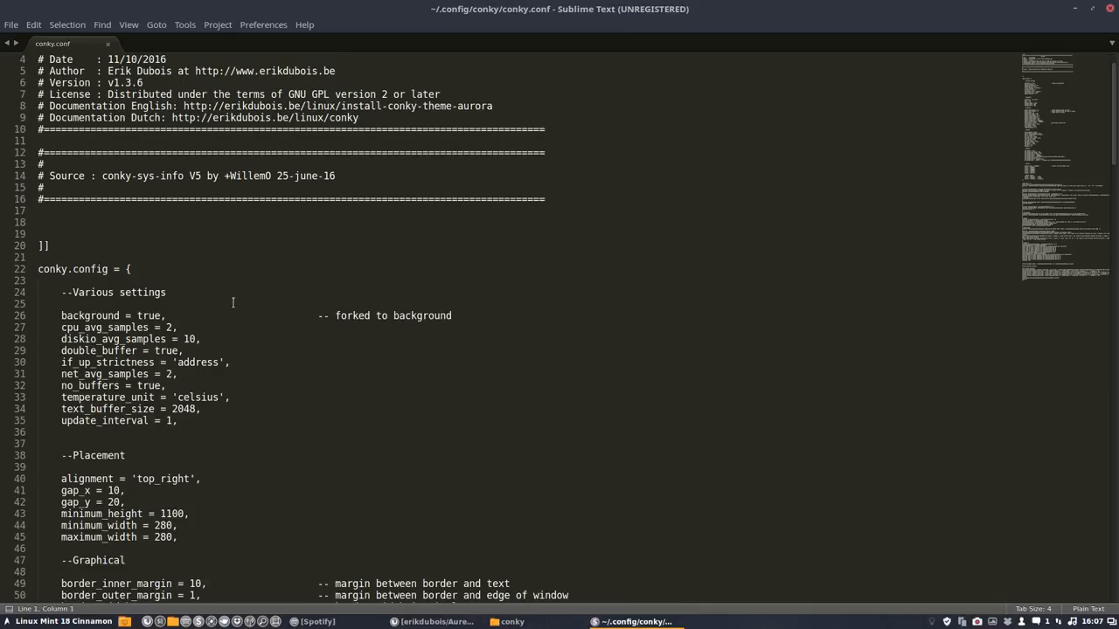
Step: Scroll to the --Colours section of conky.conf and select the color1 hex value
{"action": "scroll", "scroll_direction": "down", "scroll_amount": 3}
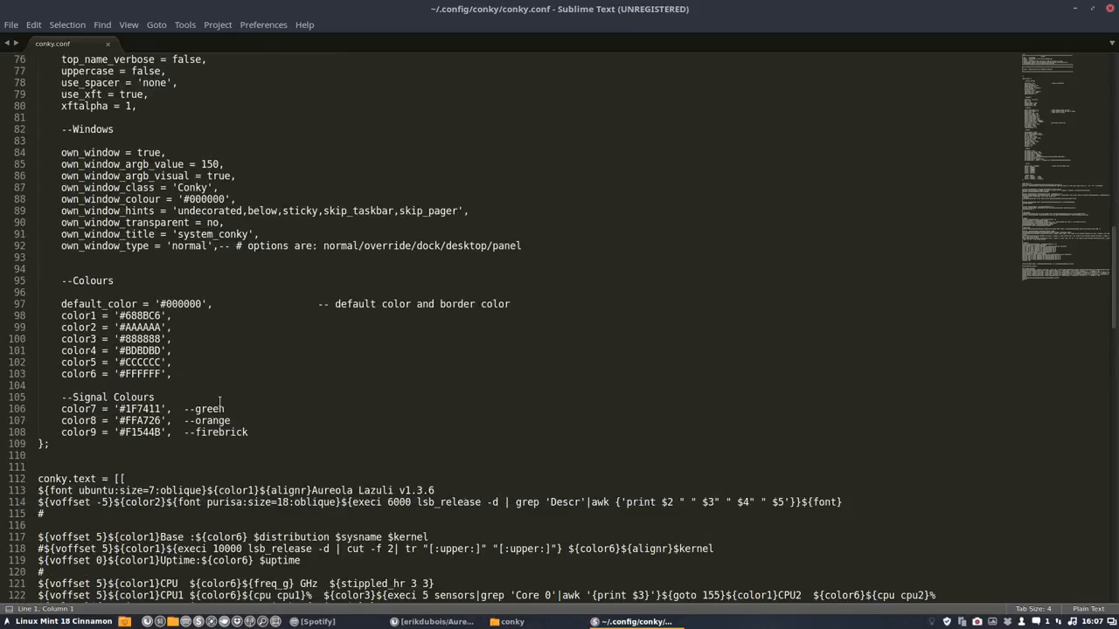
{"action": "scroll", "scroll_direction": "down", "scroll_amount": 3}
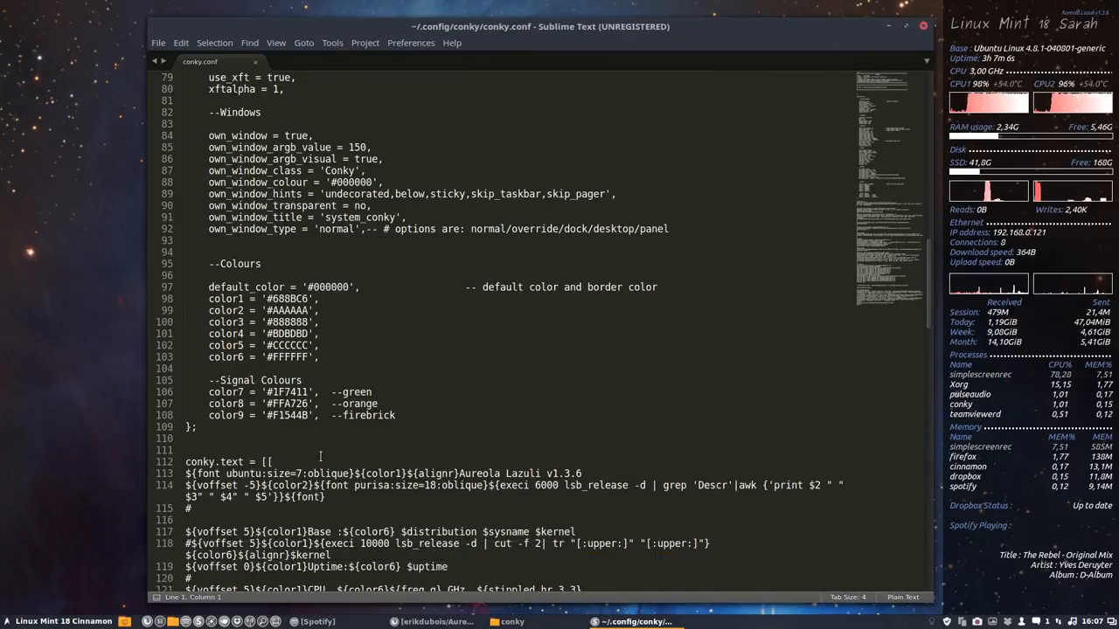
{"action": "scroll", "scroll_direction": "down", "scroll_amount": 3}
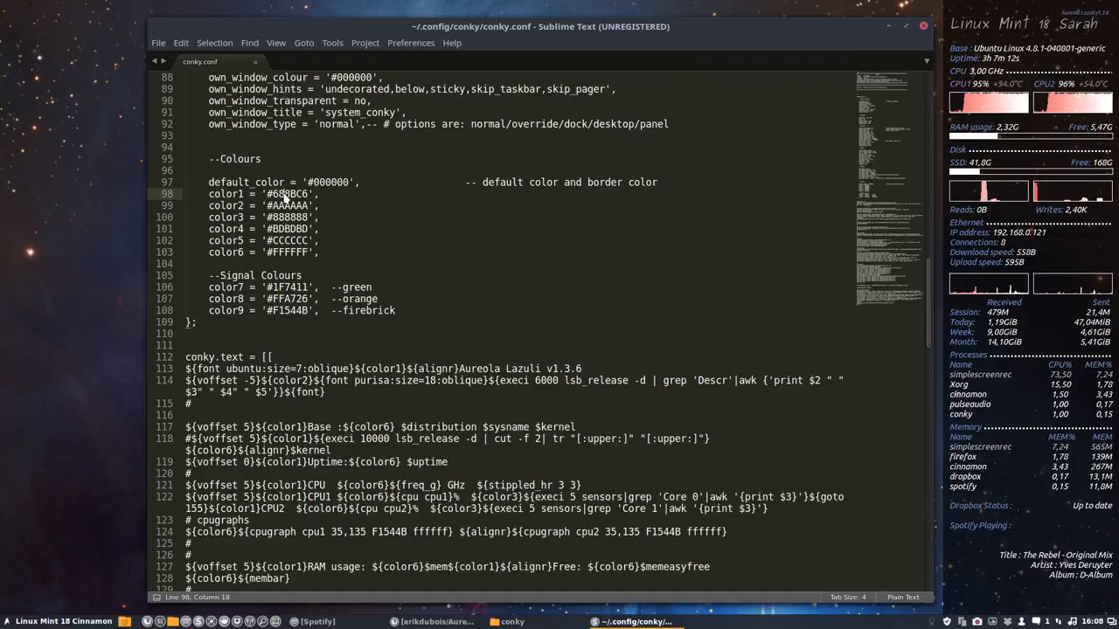
{"action": "double_click", "coordinate": [288, 193]}
{"action": "type", "text": "gpi"}
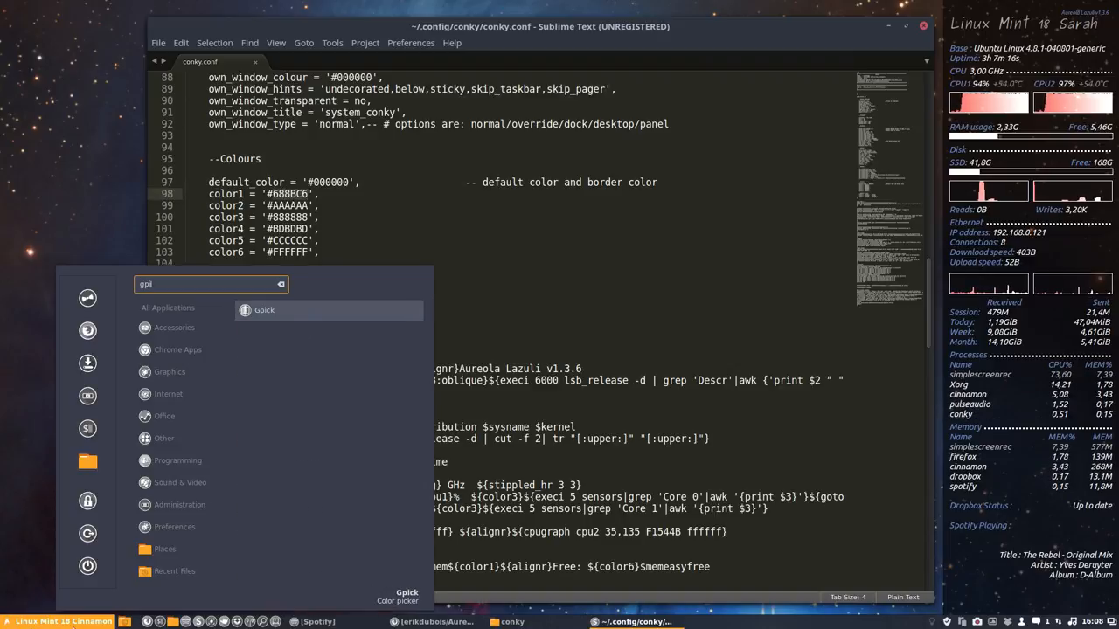
Step: Launch Gpick, add the sampled colour to the palette and copy Lightning yellow #FFA726
{"action": "left_click", "coordinate": [264, 309]}
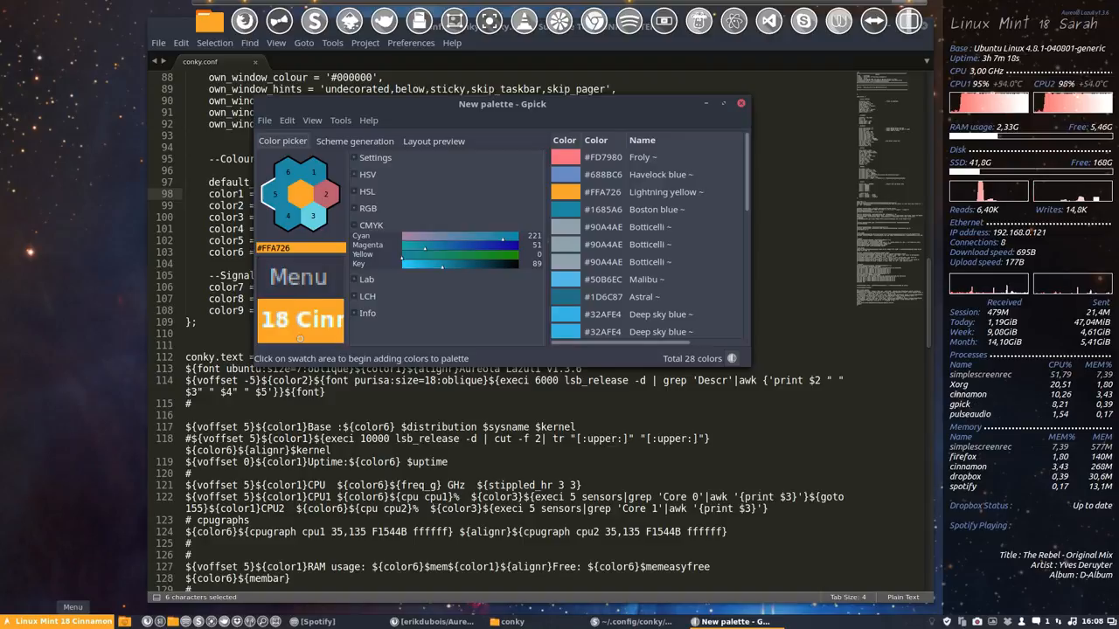
{"action": "left_click", "coordinate": [313, 217]}
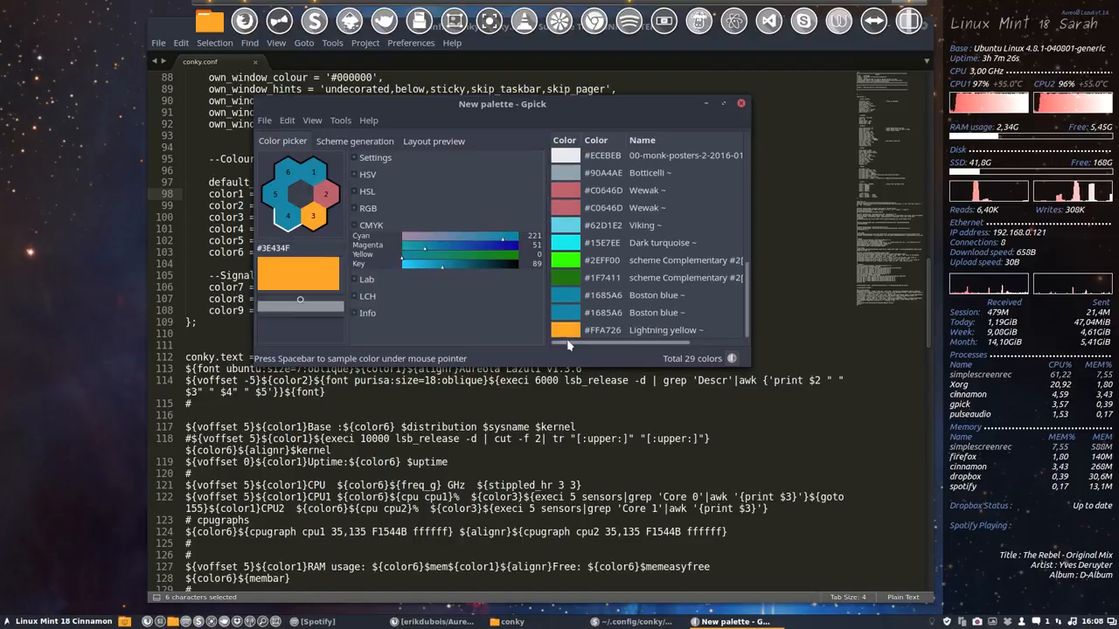
{"action": "left_click", "coordinate": [647, 328]}
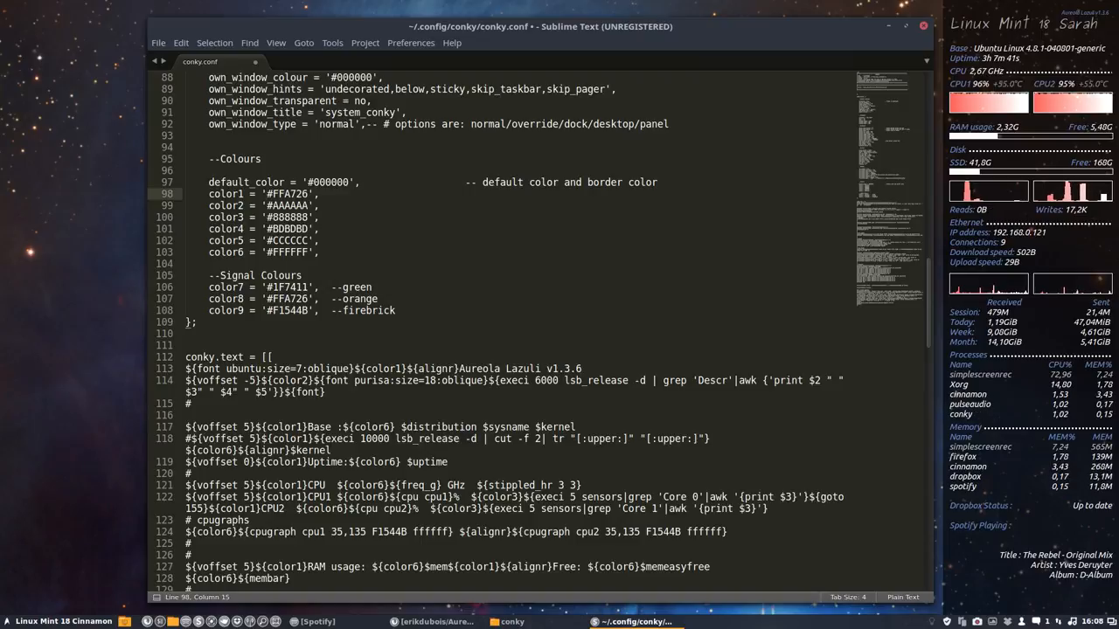
Step: Save conky.conf with color1 now set to #FFA726
{"action": "key", "text": "ctrl+s"}
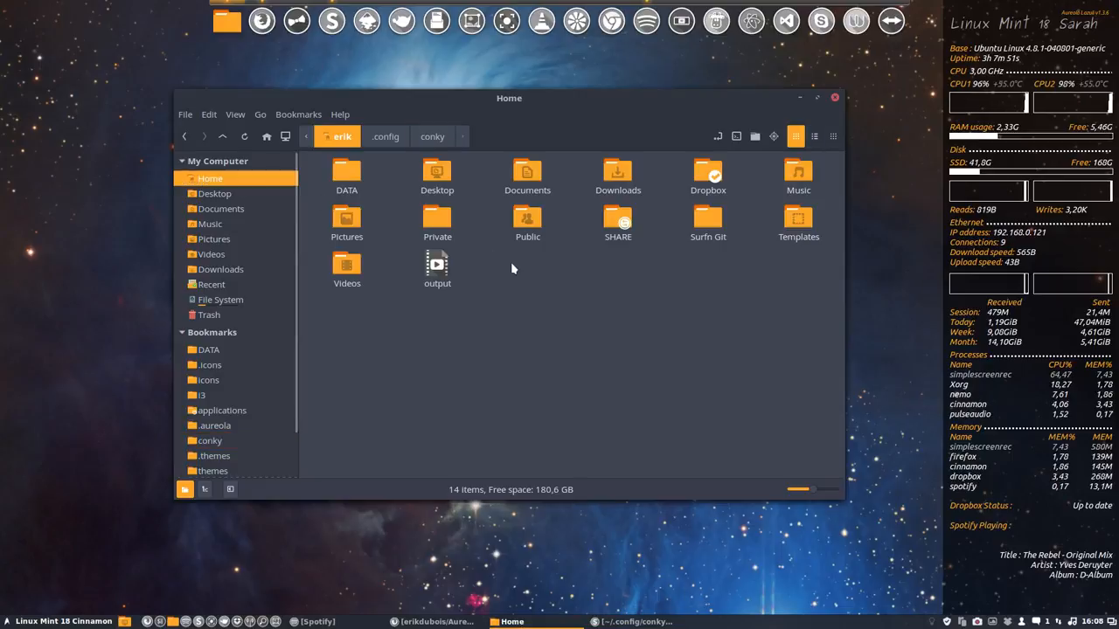
{"action": "mouse_move", "coordinate": [588, 346]}
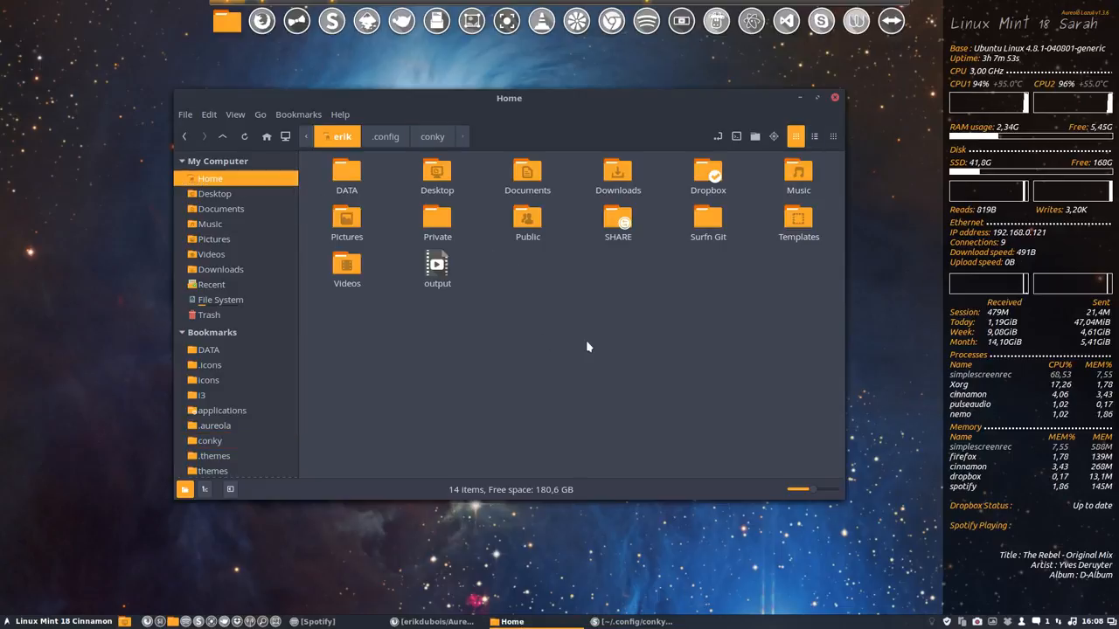